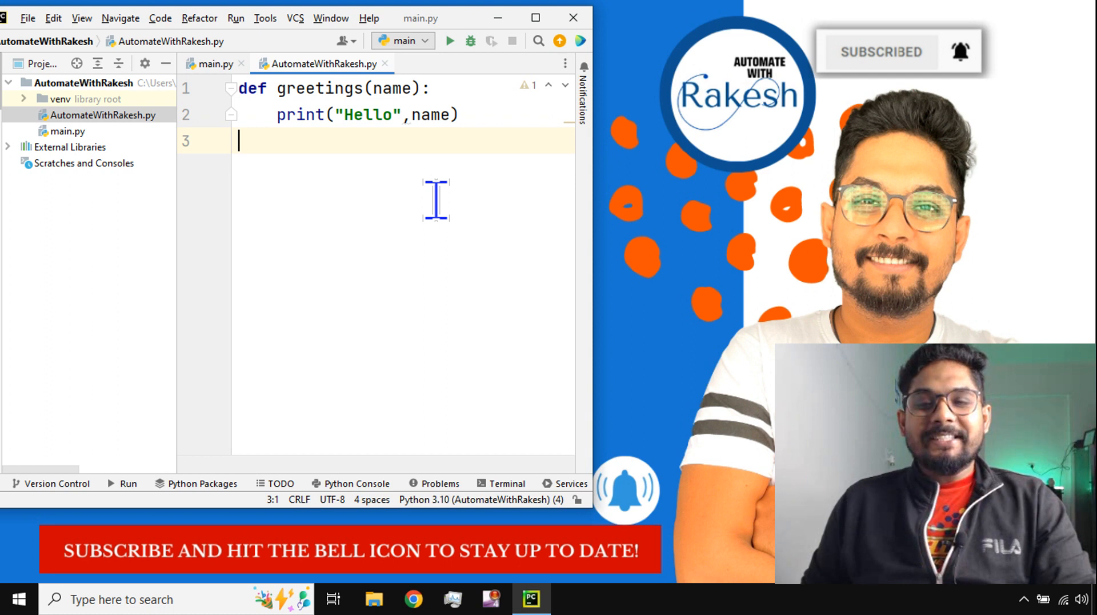
{"action": "mouse_move", "coordinate": [791, 122]}
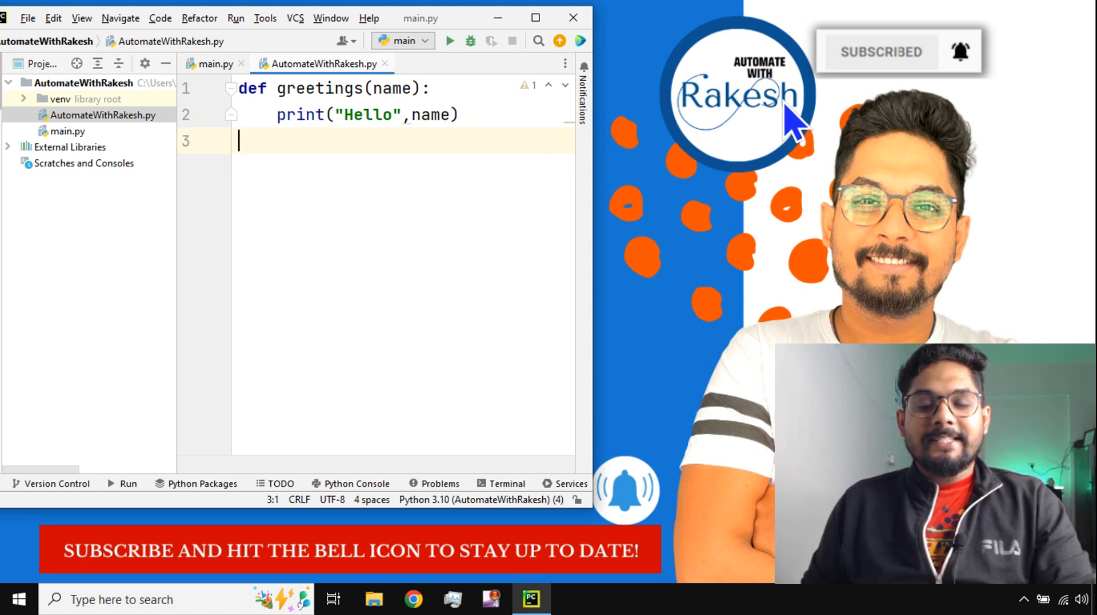
{"action": "mouse_move", "coordinate": [448, 147]}
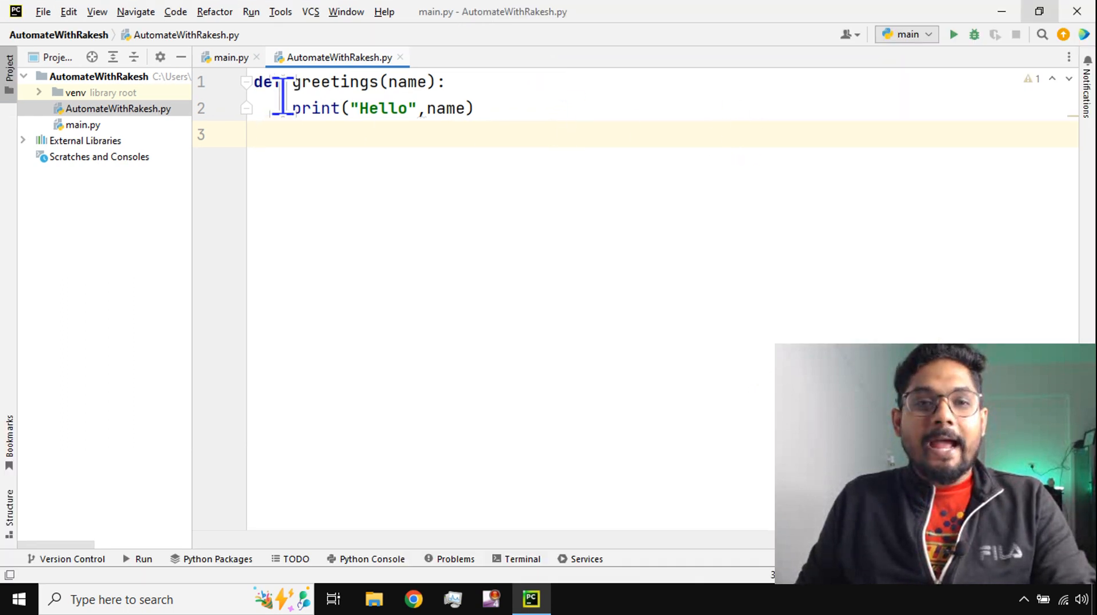
- Add variables a=10 and b=100 below greetings in AutomateWithRakesh.py
{"action": "double_click", "coordinate": [336, 82]}
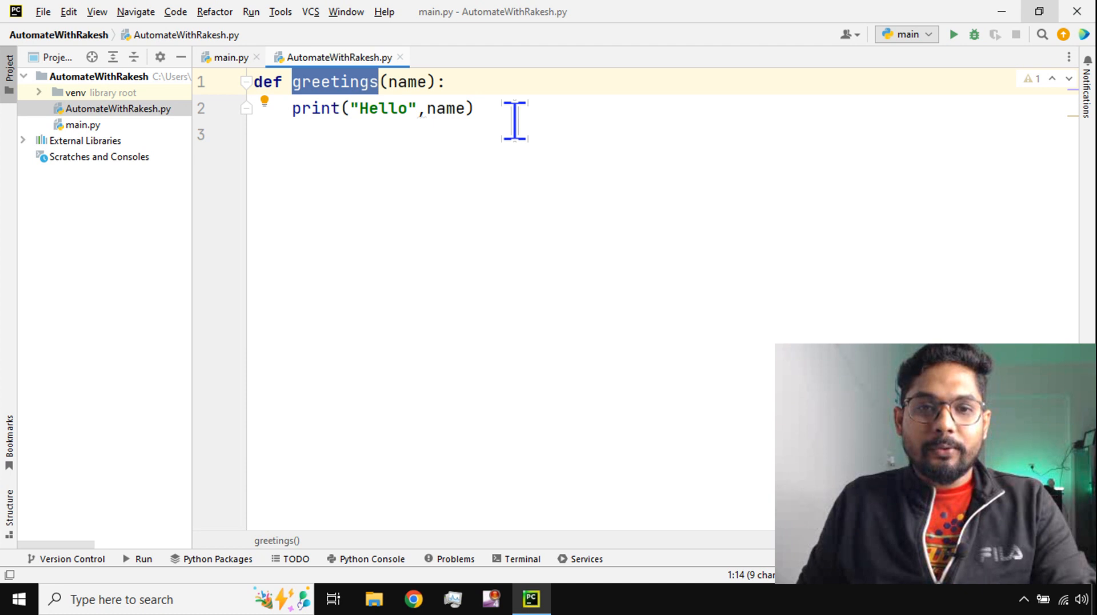
{"action": "type", "text": "a"}
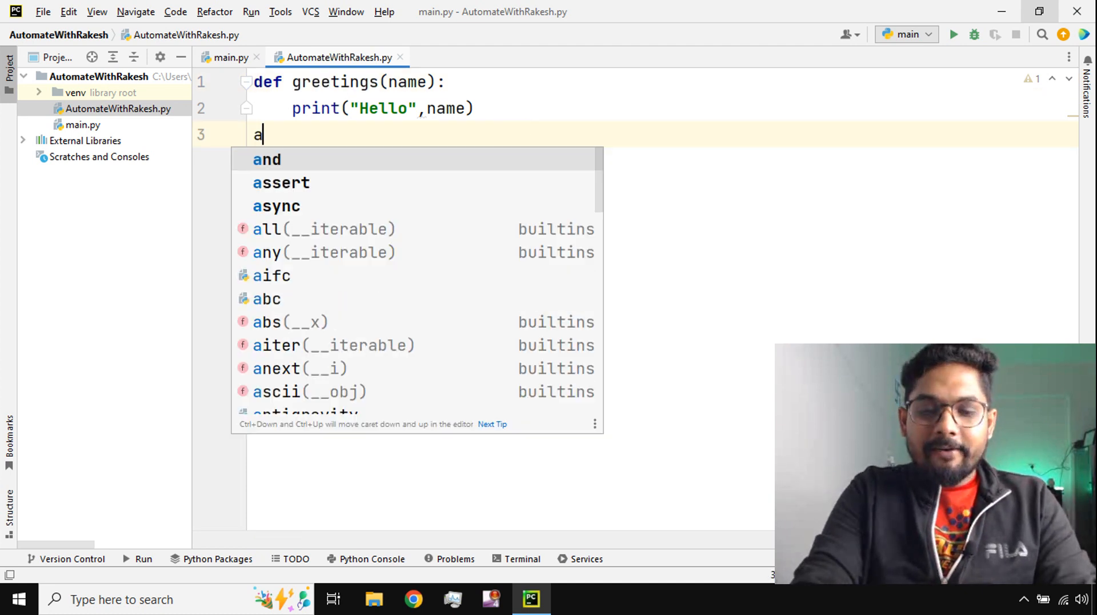
{"action": "type", "text": "="}
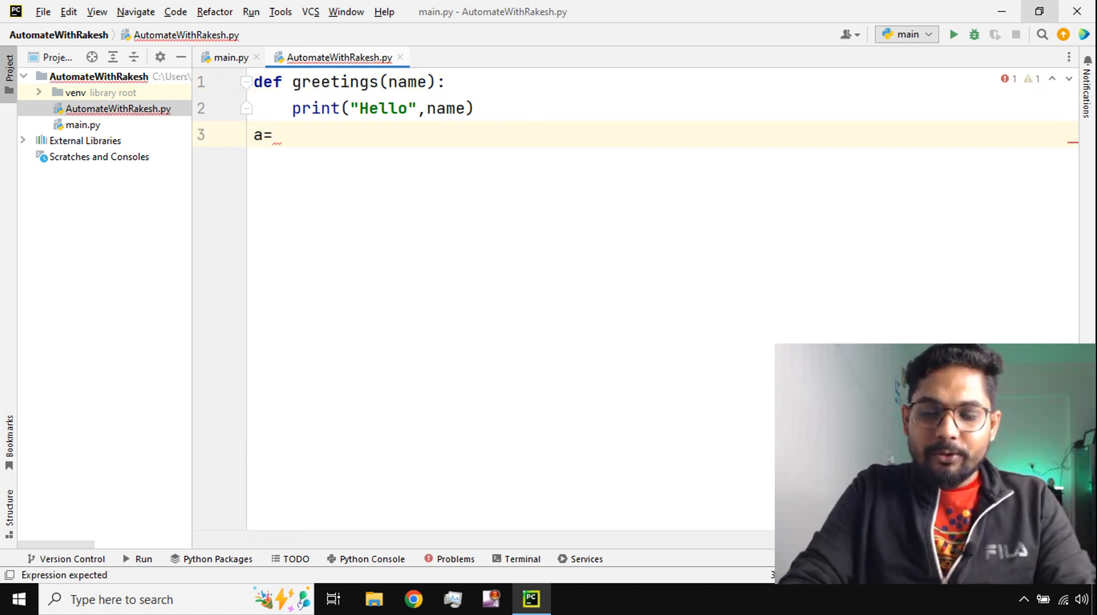
{"action": "type", "text": "10"}
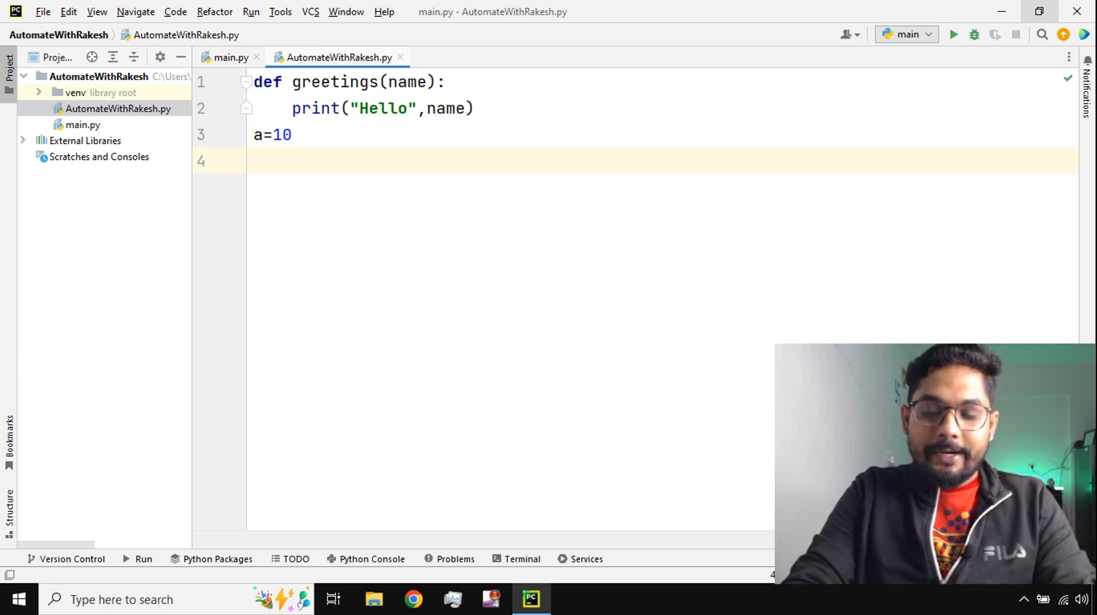
{"action": "type", "text": "b="}
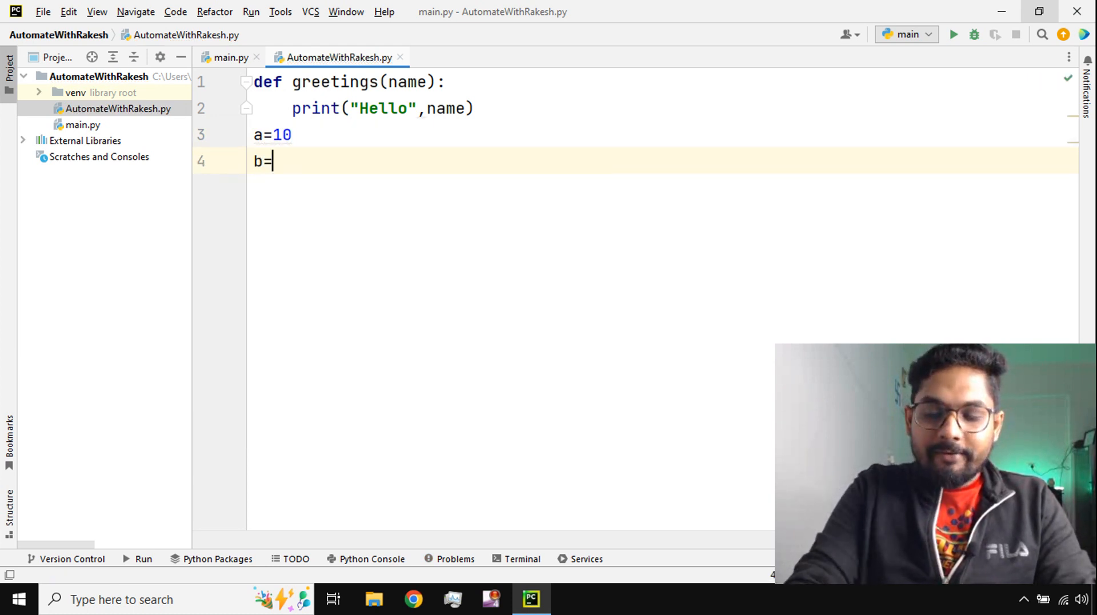
{"action": "type", "text": "100"}
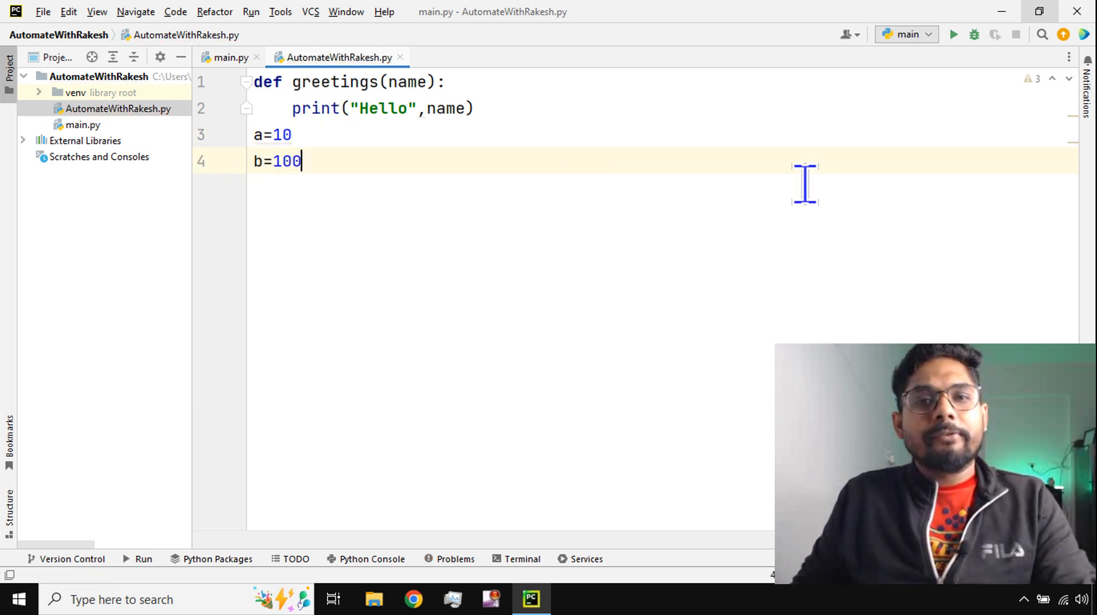
{"action": "mouse_move", "coordinate": [654, 301]}
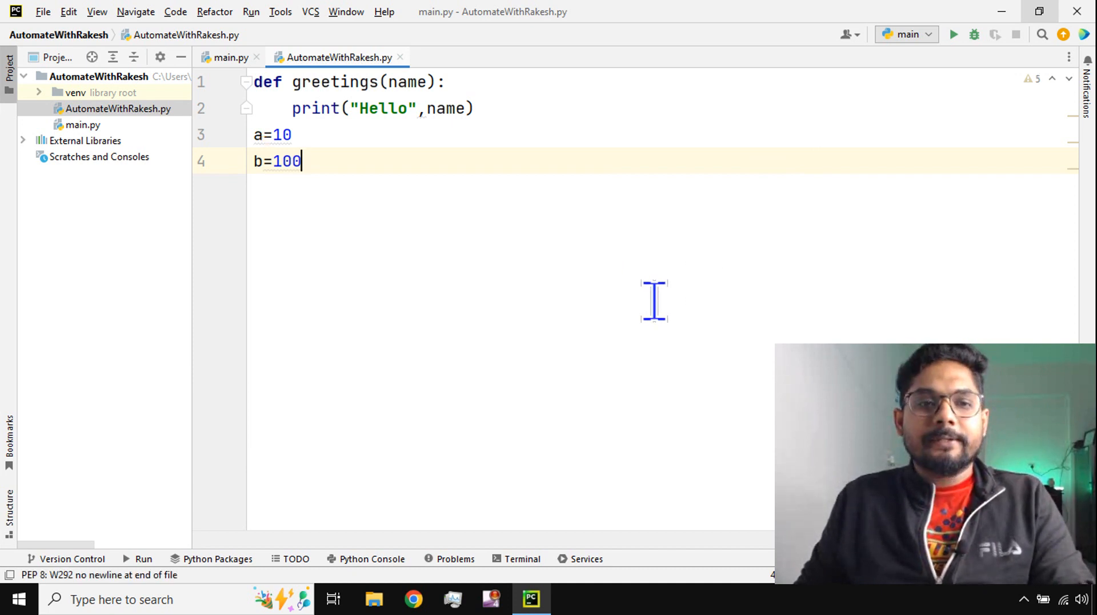
- Write 'import AutomateWithRakesh as m1' at the top of main.py
{"action": "left_click", "coordinate": [227, 57]}
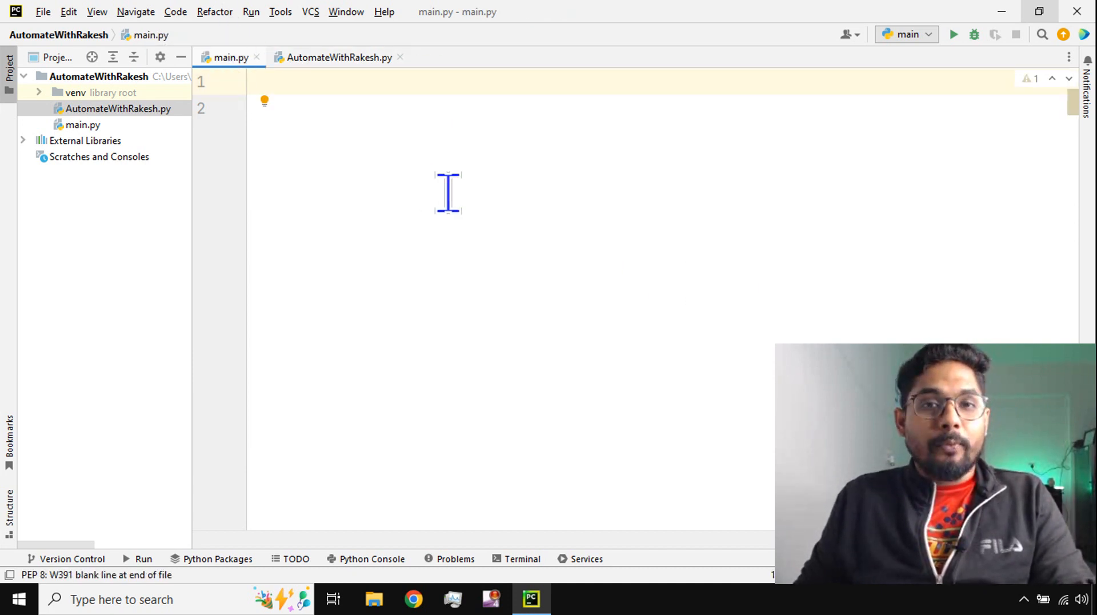
{"action": "type", "text": "import aut"}
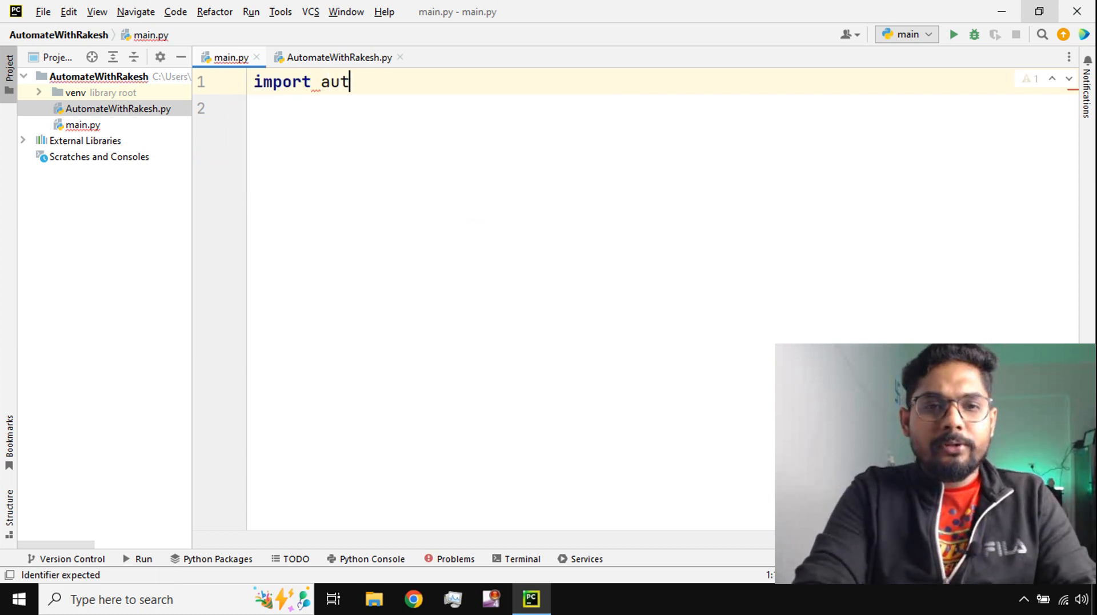
{"action": "key", "text": "Backspace"}
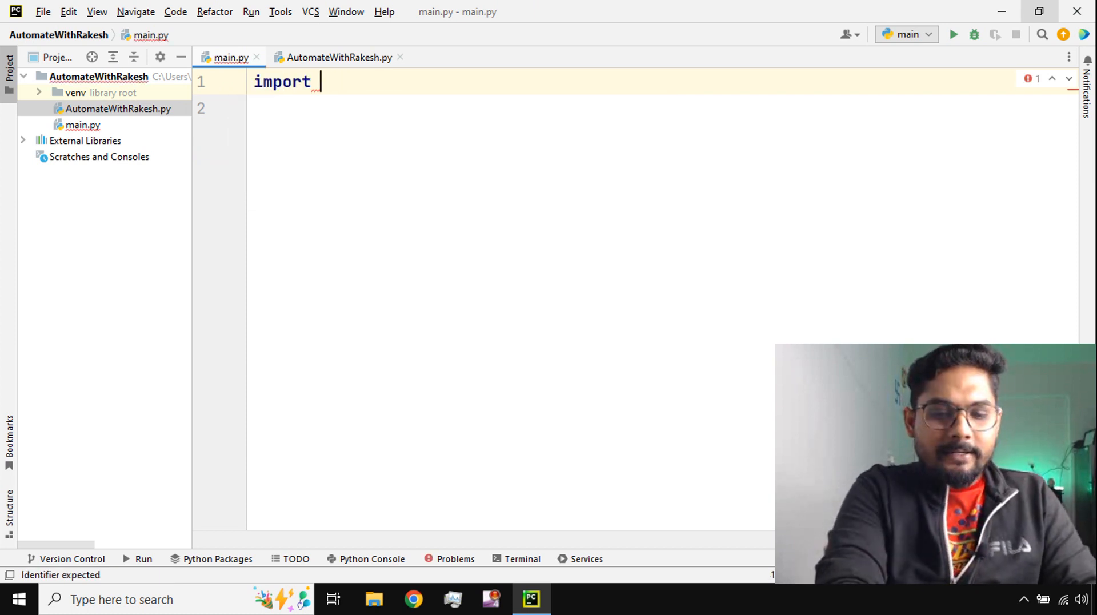
{"action": "type", "text": "AutomateWithRakesh"}
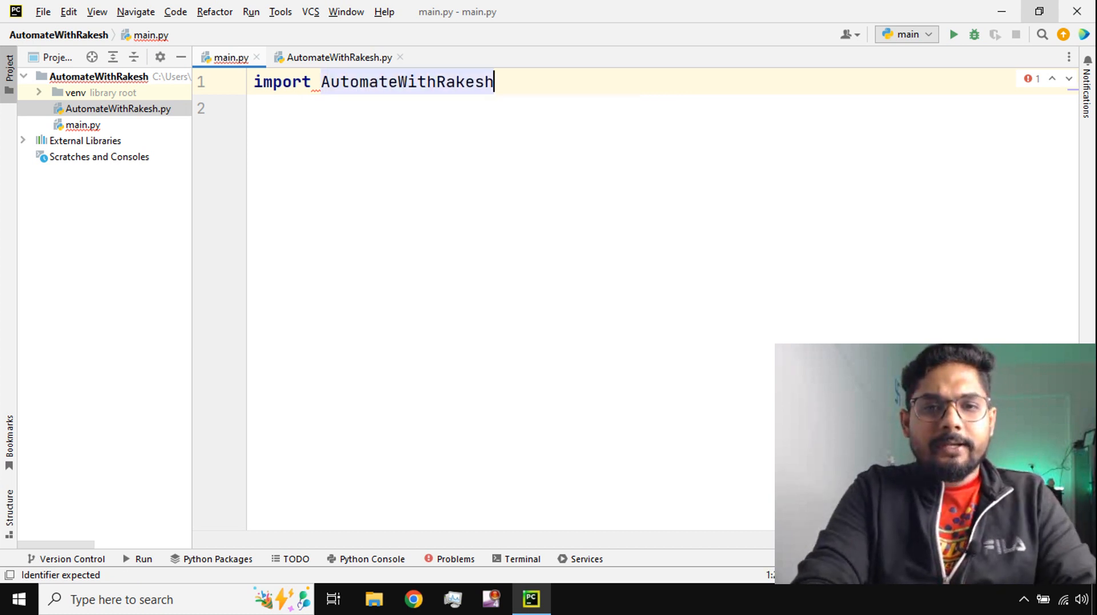
{"action": "type", "text": "as"}
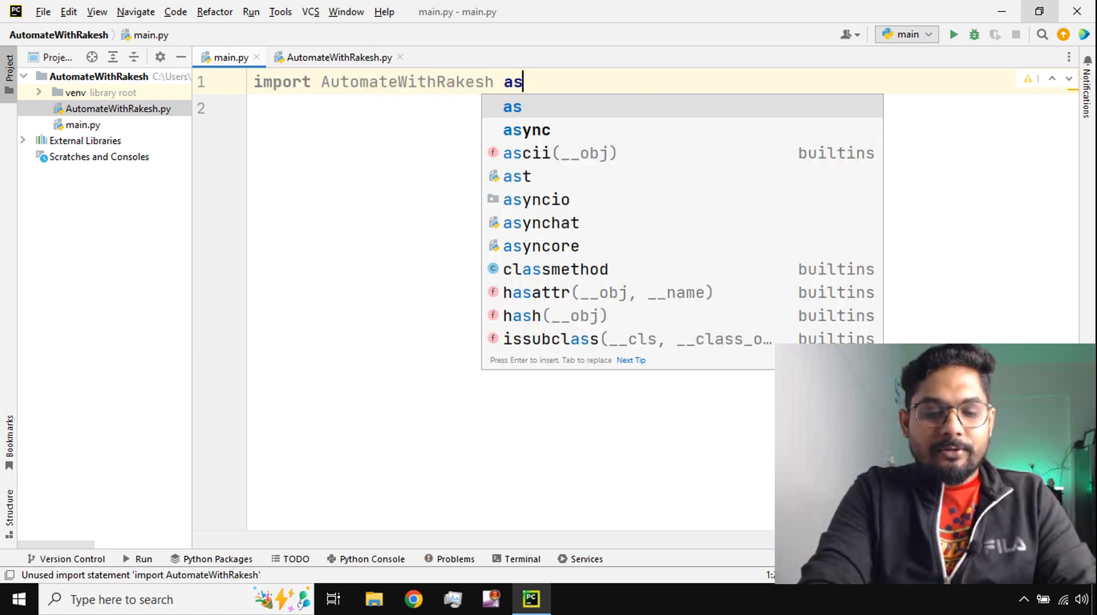
{"action": "type", "text": "M"}
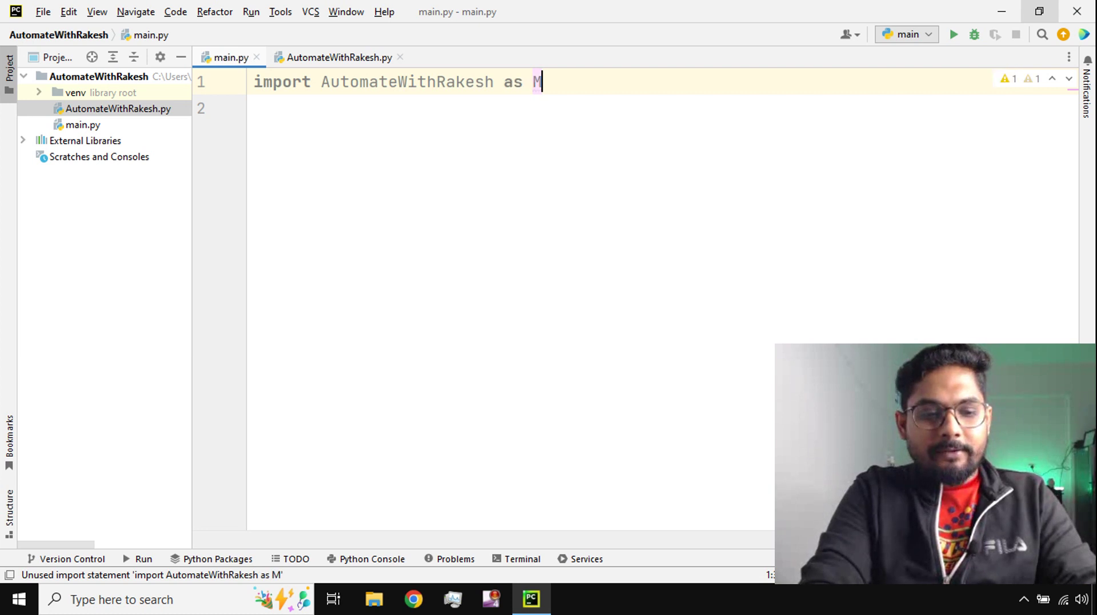
{"action": "type", "text": "m1"}
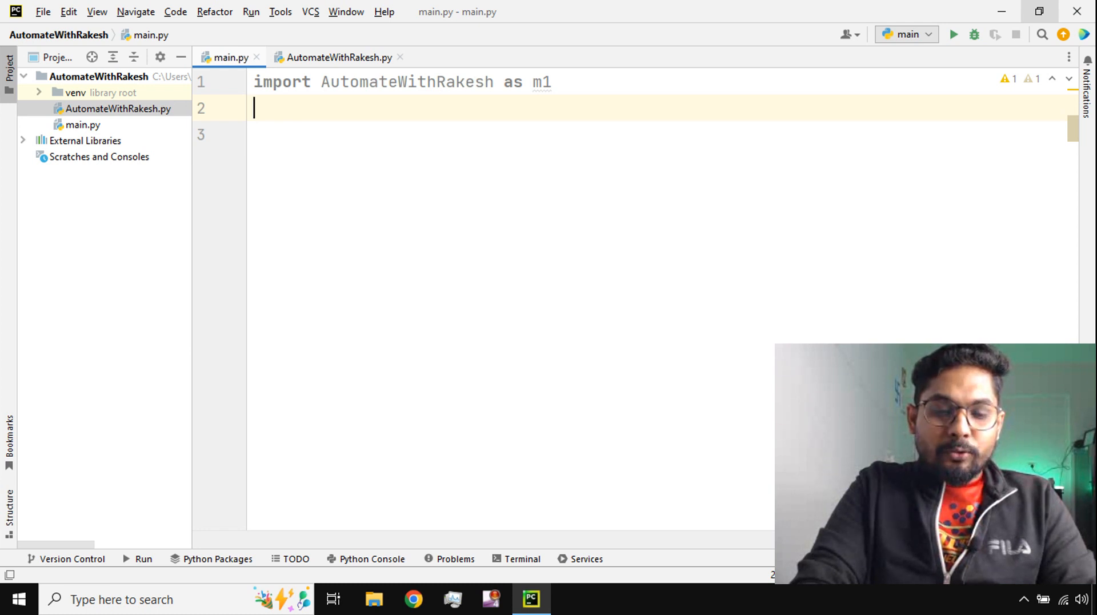
{"action": "type", "text": "m1"}
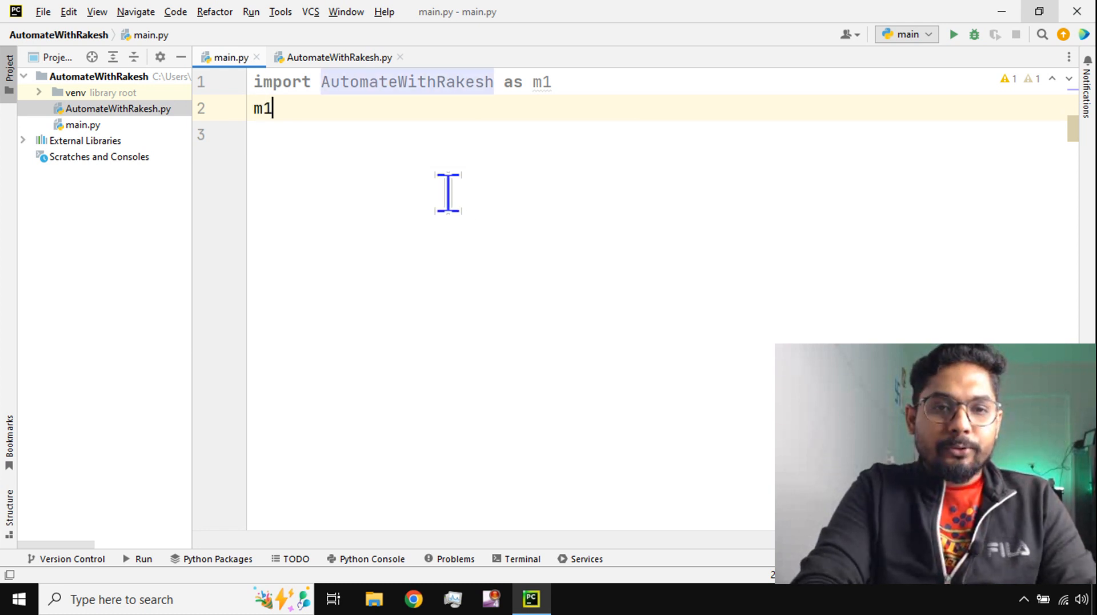
{"action": "type", "text": "."}
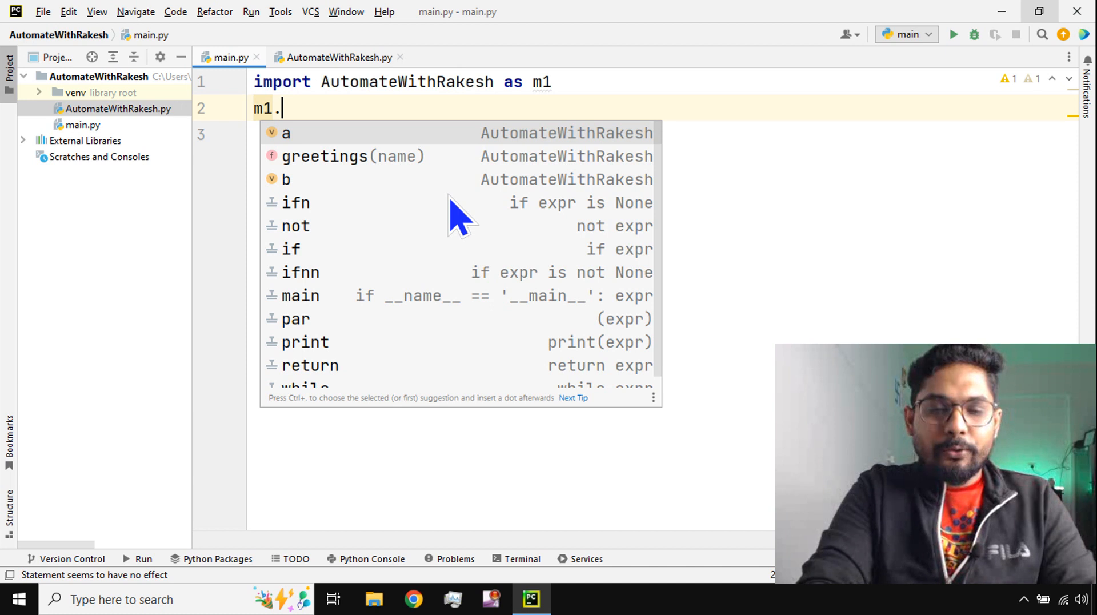
{"action": "type", "text": "greetings("}
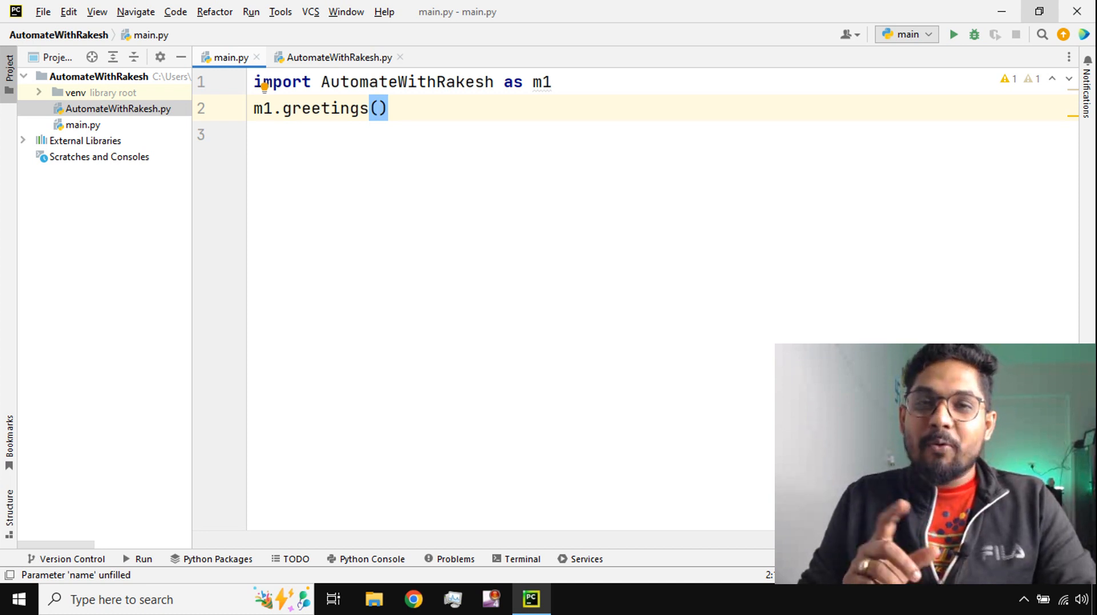
{"action": "mouse_move", "coordinate": [273, 147]}
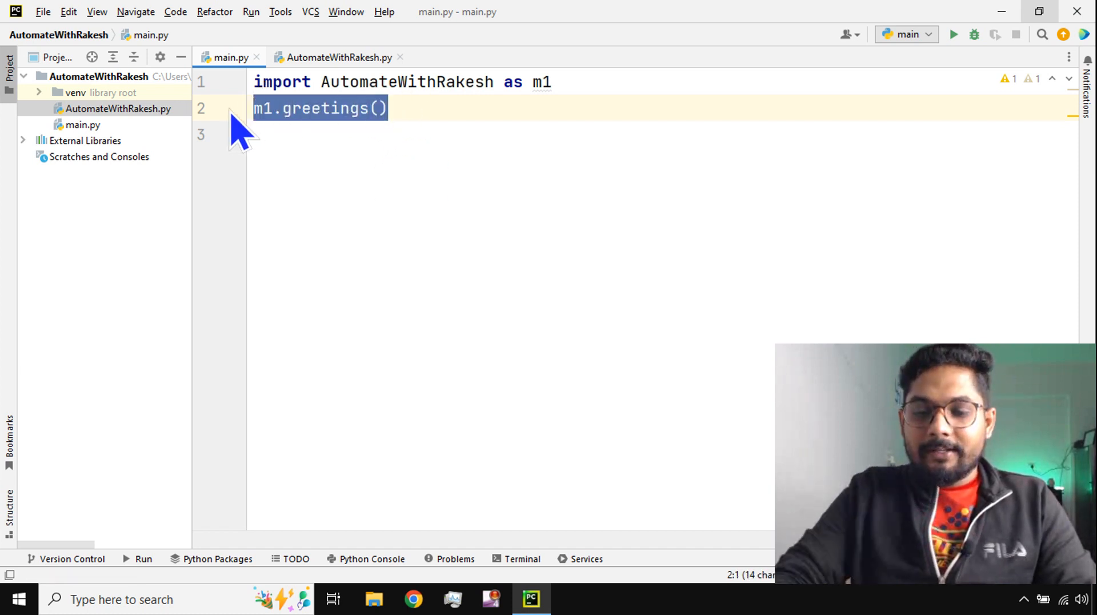
{"action": "key", "text": "Delete"}
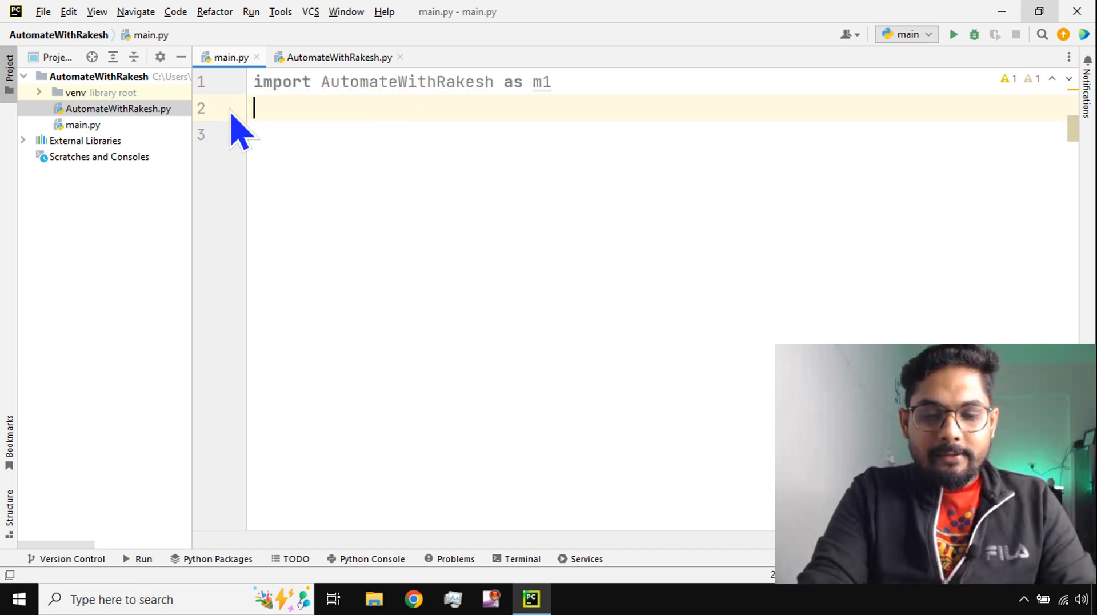
- Add x=dir(m1) and print(x) to main.py and run the script
{"action": "type", "text": "x=dir("}
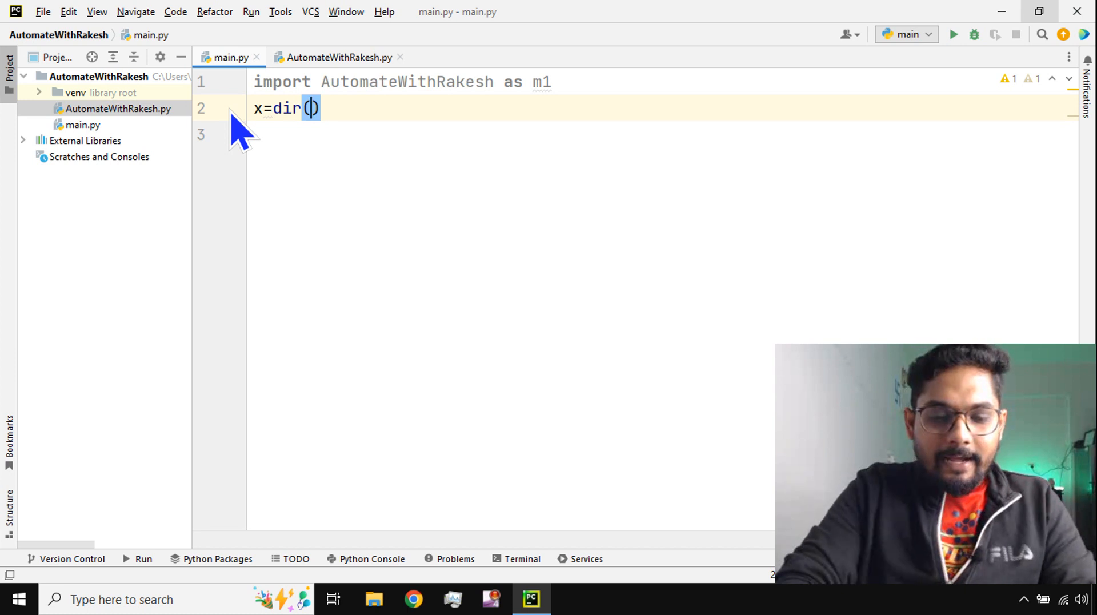
{"action": "type", "text": "m1"}
{"action": "left_click", "coordinate": [663, 135]}
{"action": "type", "text": "print(x)"}
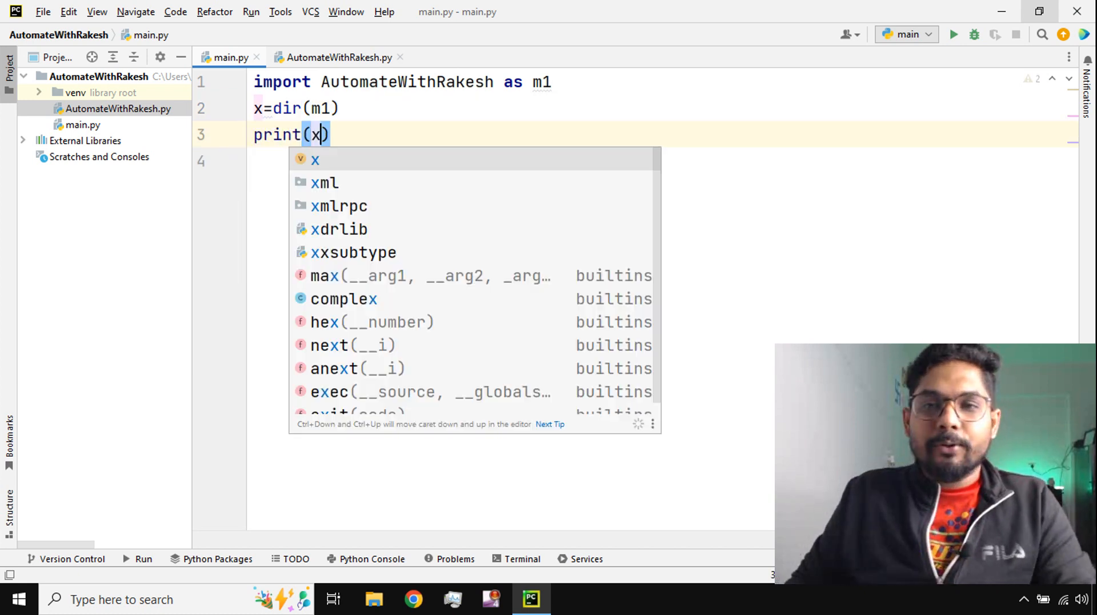
{"action": "left_click", "coordinate": [953, 34]}
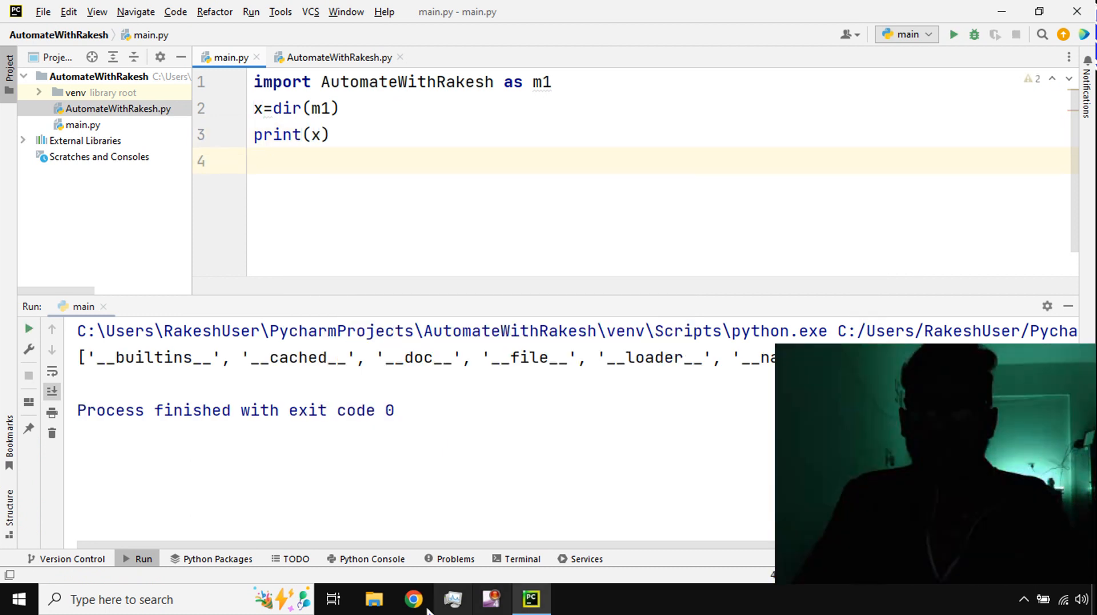
{"action": "mouse_move", "coordinate": [648, 585]}
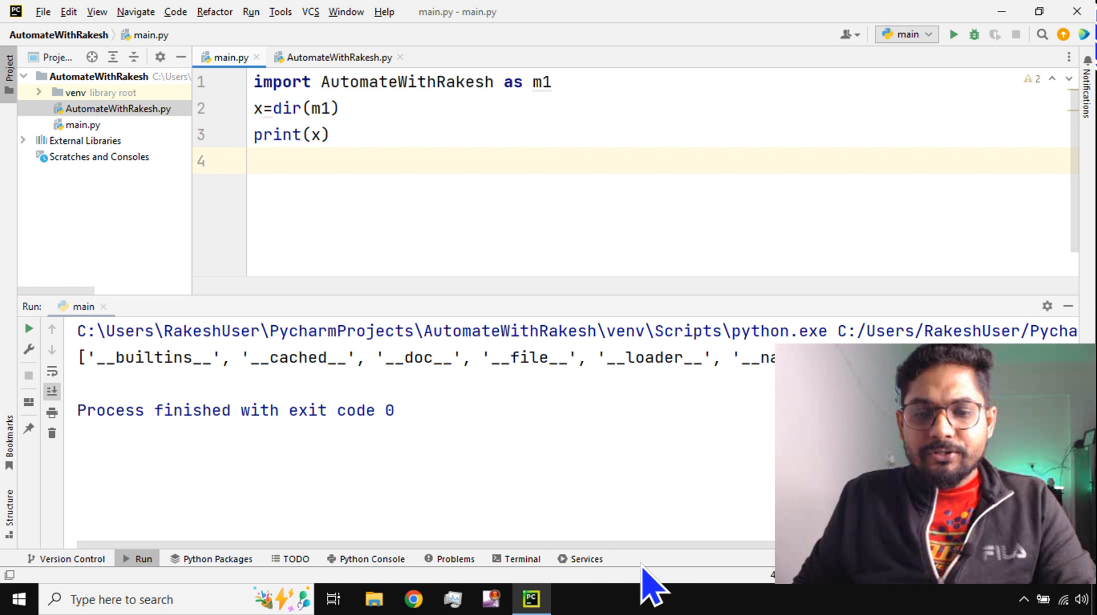
{"action": "mouse_move", "coordinate": [381, 567]}
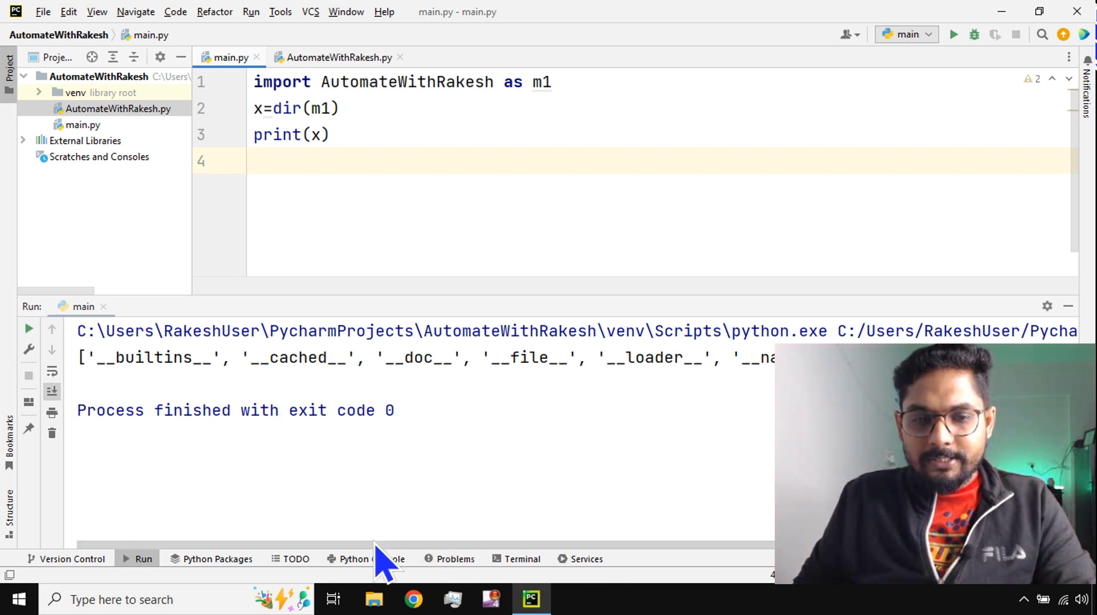
- Scroll the output right to reveal 'a', then view AutomateWithRakesh.py again
{"action": "scroll", "scroll_direction": "right", "scroll_amount": 3}
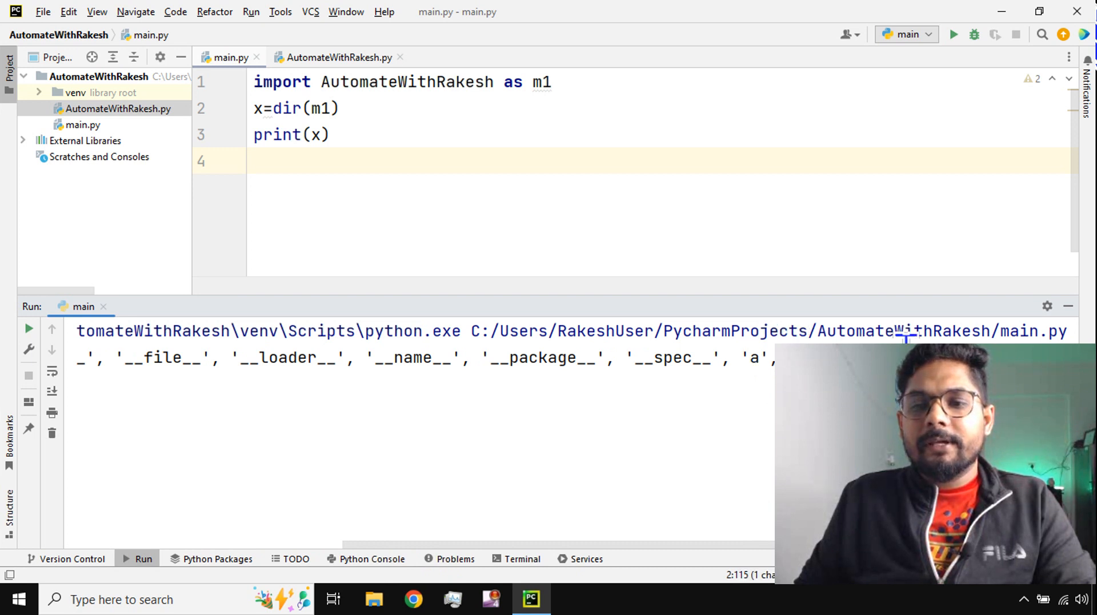
{"action": "left_click", "coordinate": [340, 57]}
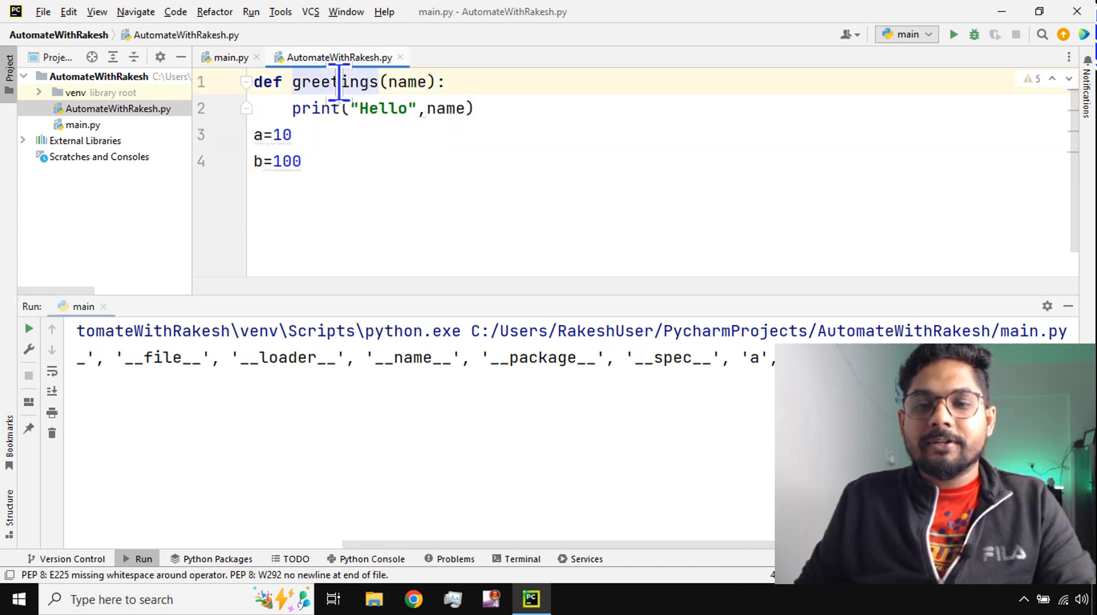
- Highlight greetings in the module, then return to main.py and highlight dir
{"action": "double_click", "coordinate": [335, 82]}
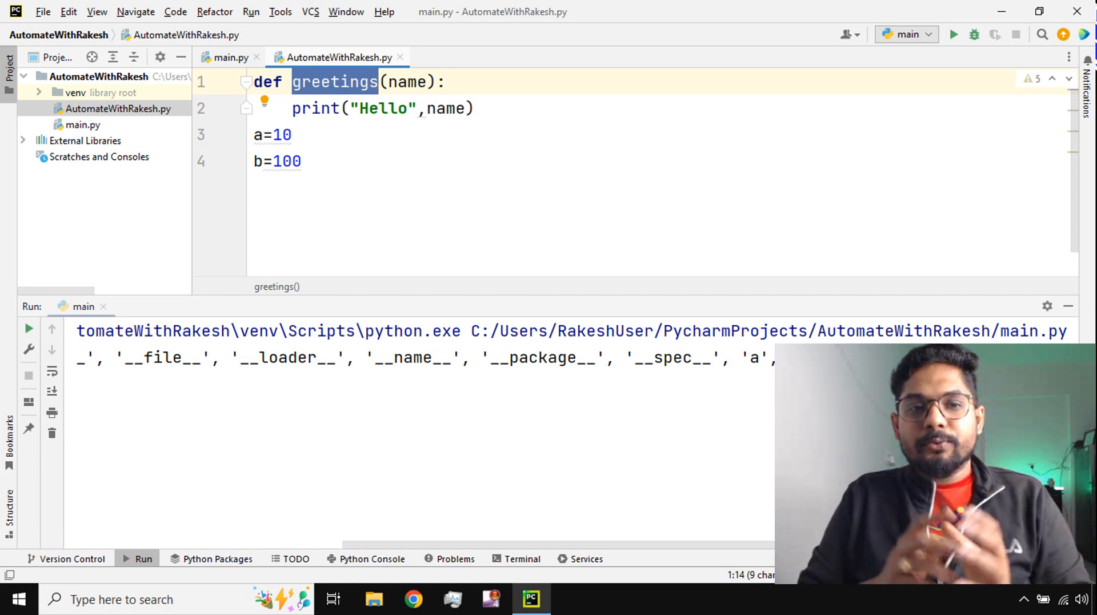
{"action": "left_click", "coordinate": [228, 57]}
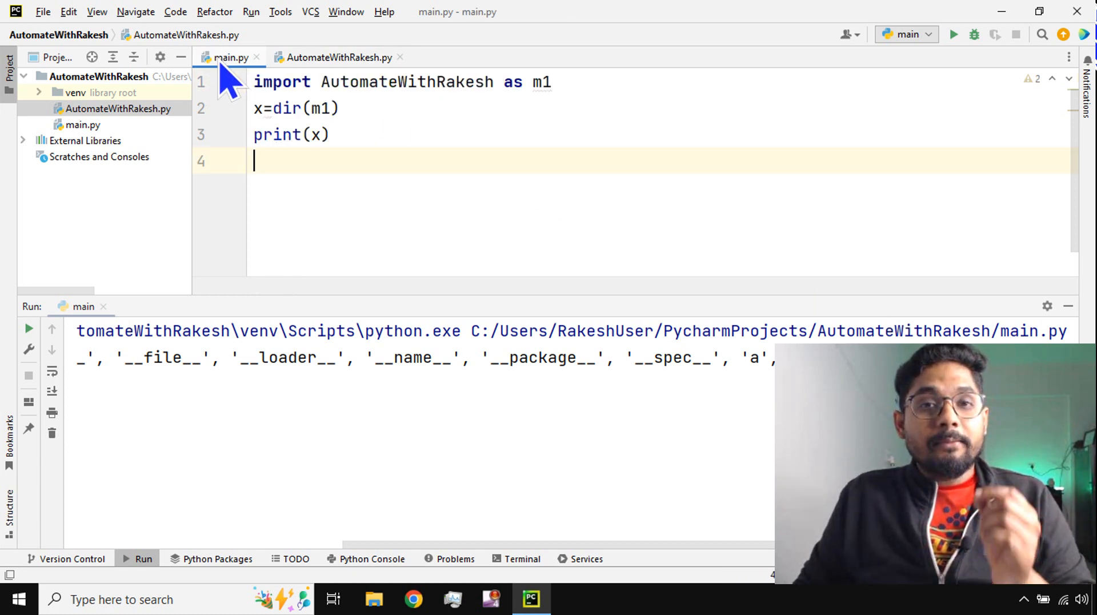
{"action": "double_click", "coordinate": [285, 109]}
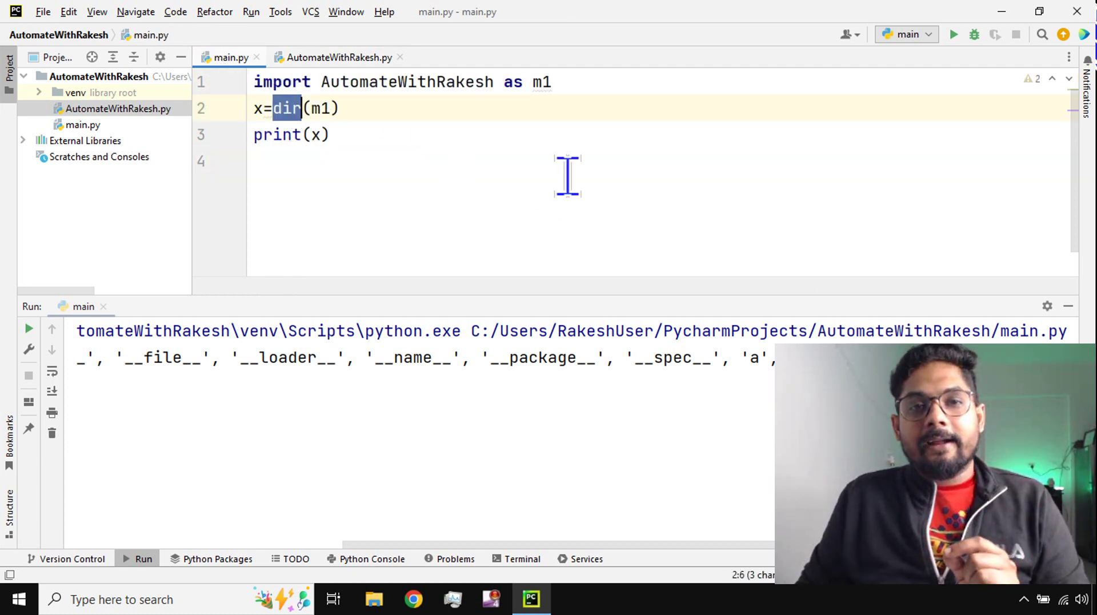